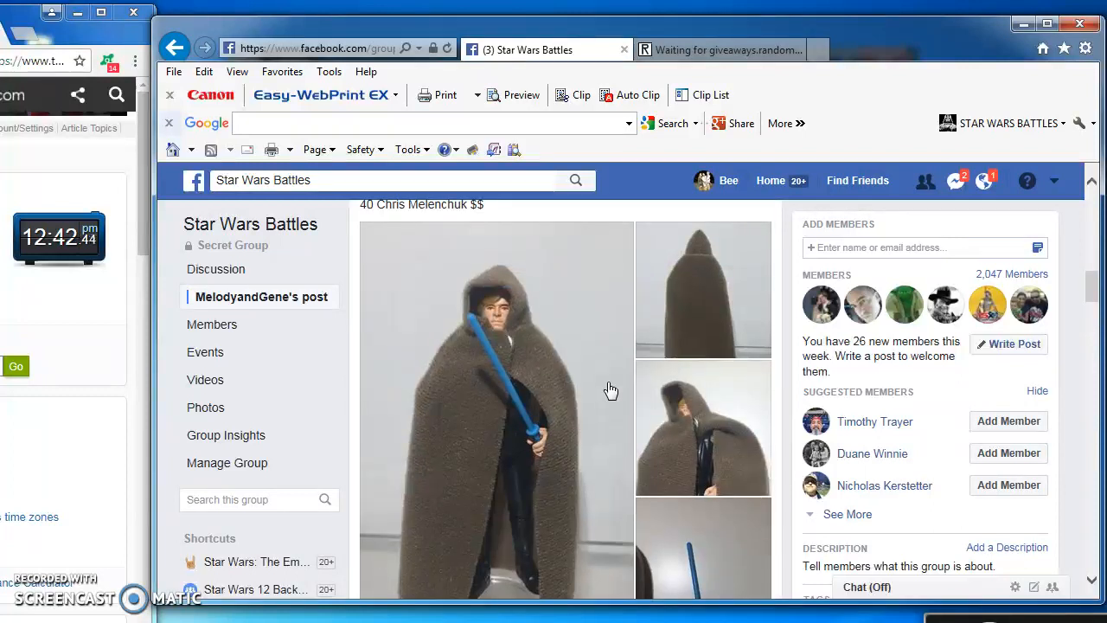
- Scroll the group post to highlight and copy entries 1 through 40
{"action": "scroll", "scroll_direction": "up", "scroll_amount": 3}
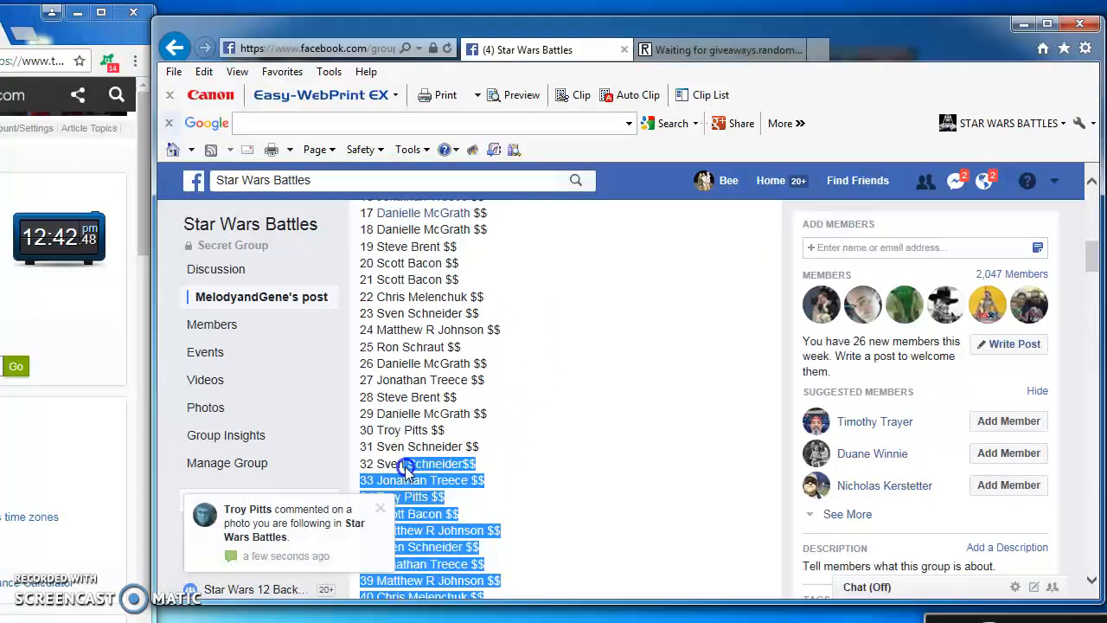
{"action": "scroll", "scroll_direction": "up", "scroll_amount": 3}
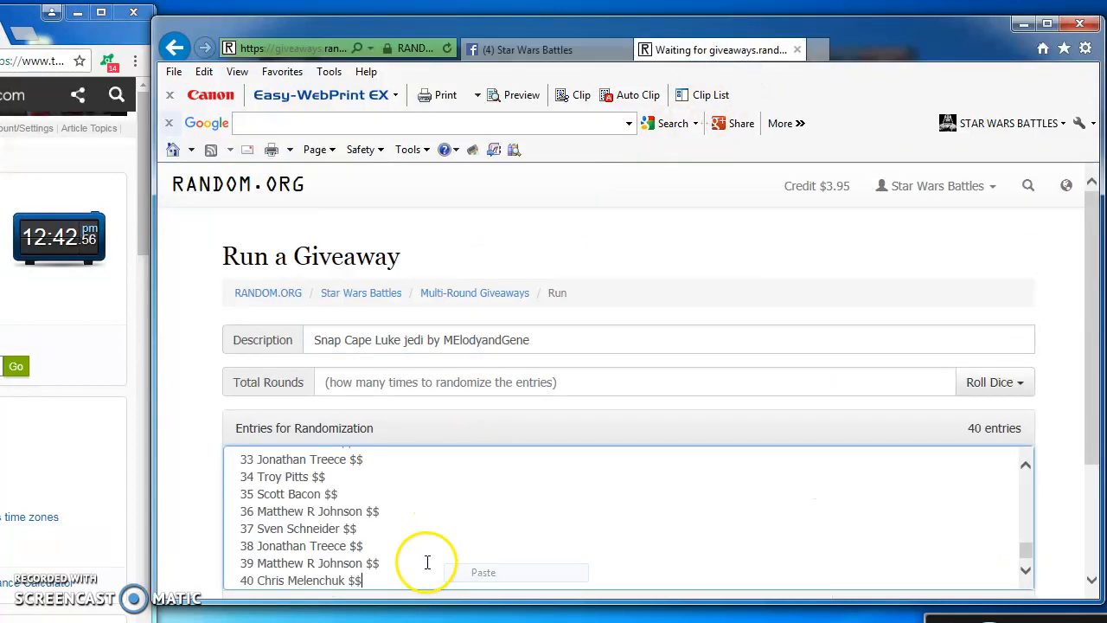
- Roll 2d6 in the giveaway form to set 8 rounds for the 40 pasted entries
{"action": "scroll", "scroll_direction": "up", "scroll_amount": 3}
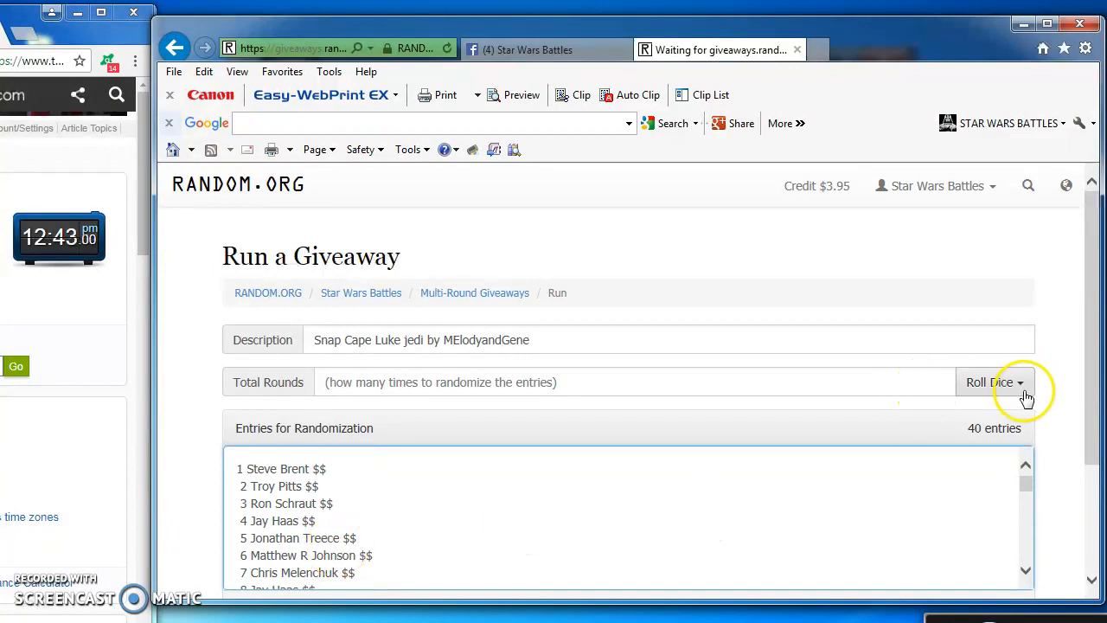
{"action": "left_click", "coordinate": [990, 382]}
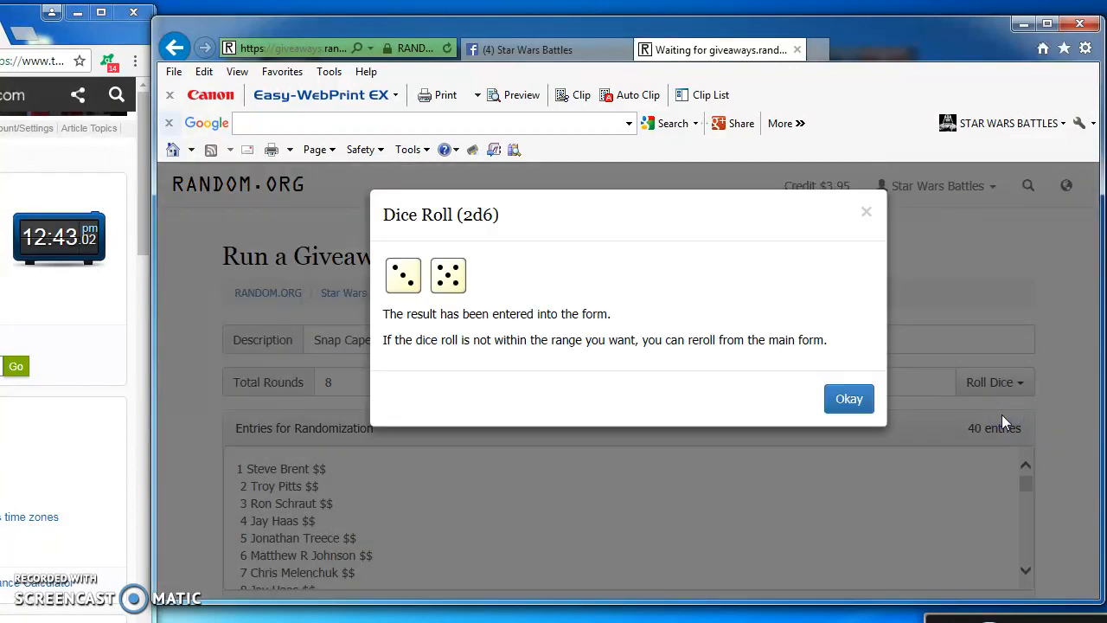
{"action": "left_click", "coordinate": [848, 397]}
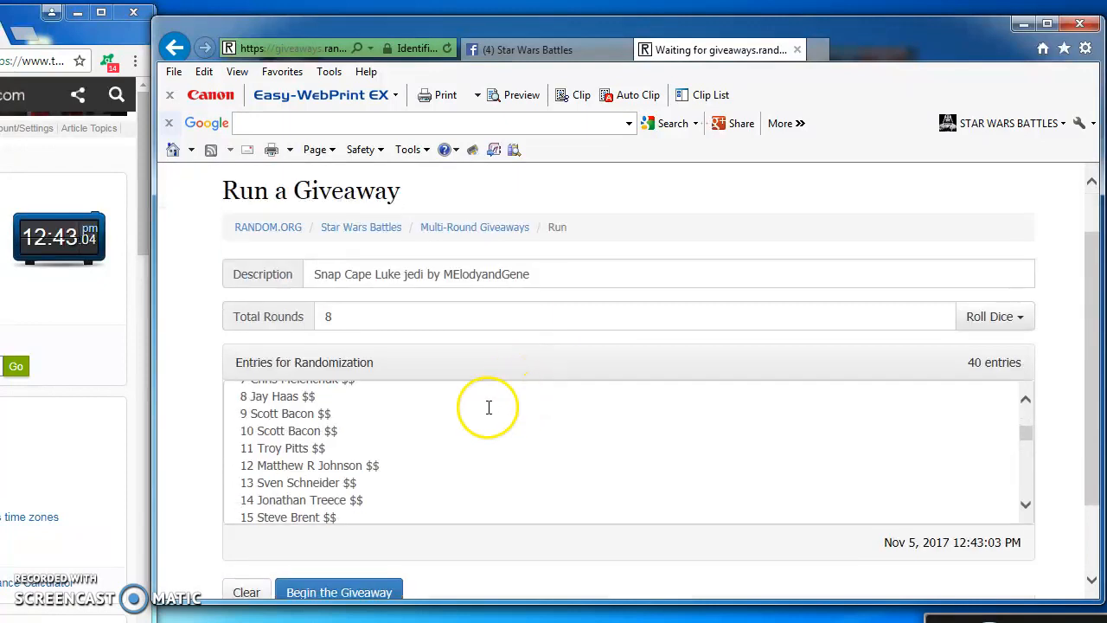
{"action": "scroll", "scroll_direction": "down", "scroll_amount": 3}
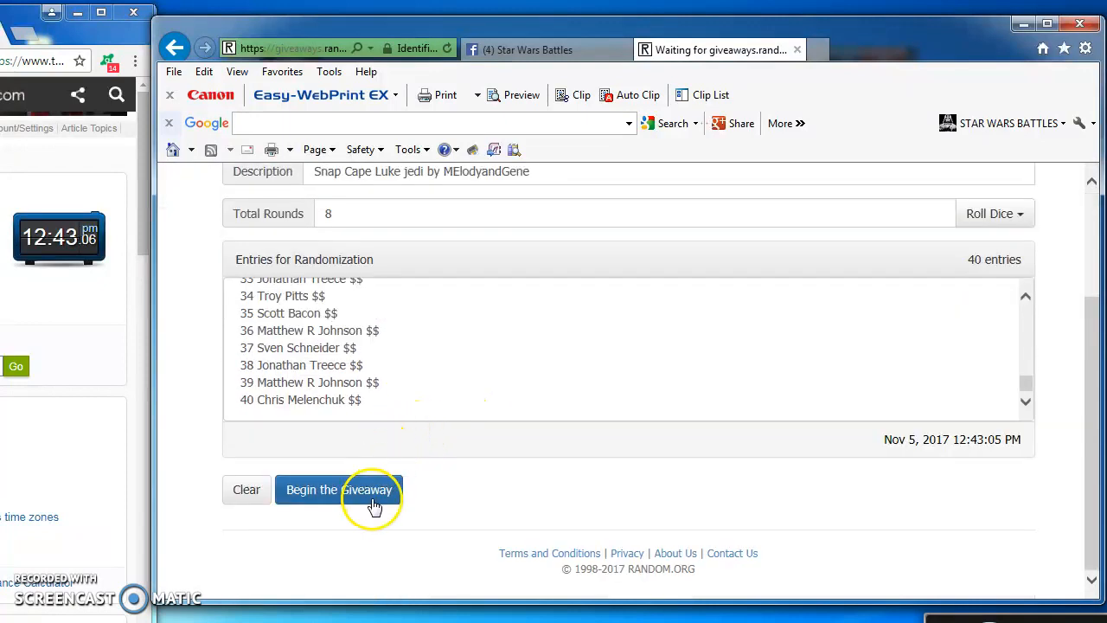
- Begin the giveaway, run randomization rounds 2 through 6, and return to the Facebook post
{"action": "left_click", "coordinate": [339, 490]}
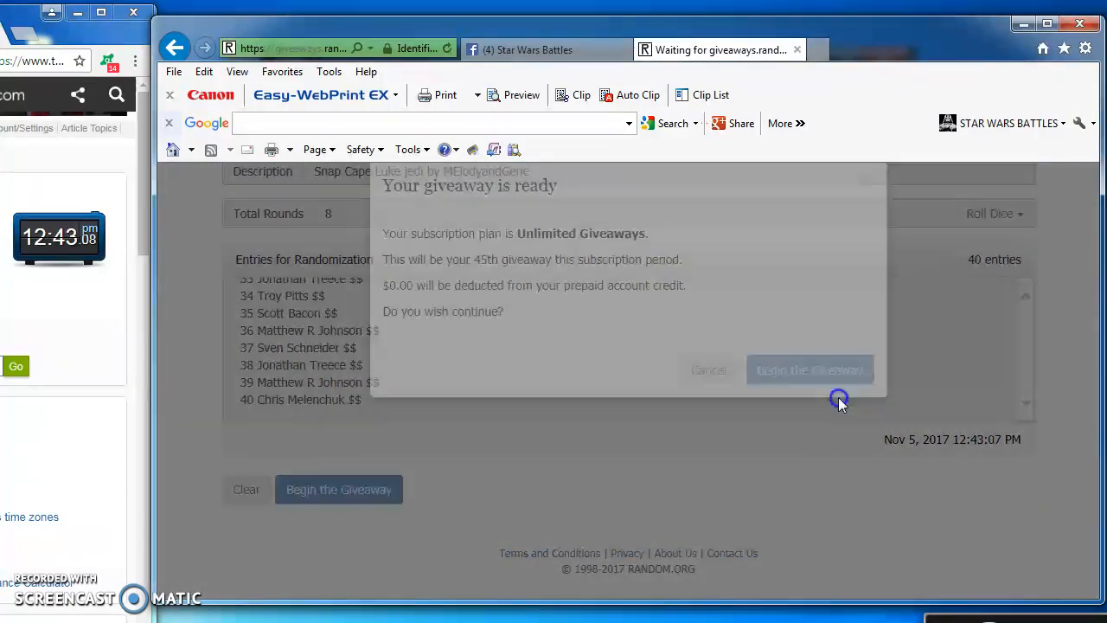
{"action": "left_click", "coordinate": [810, 370]}
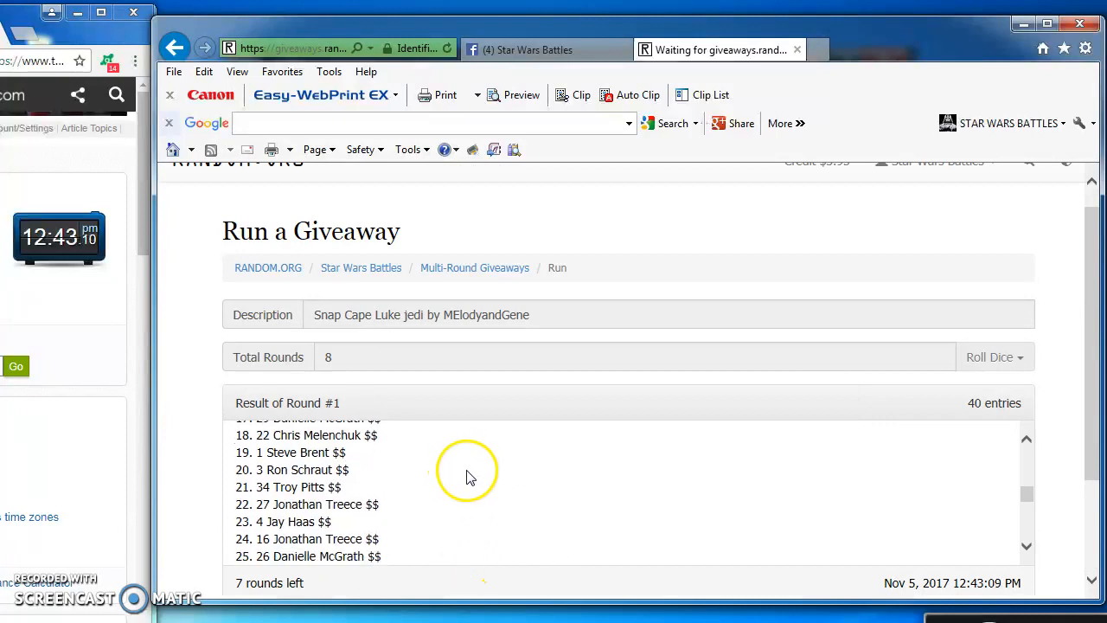
{"action": "left_click", "coordinate": [318, 490]}
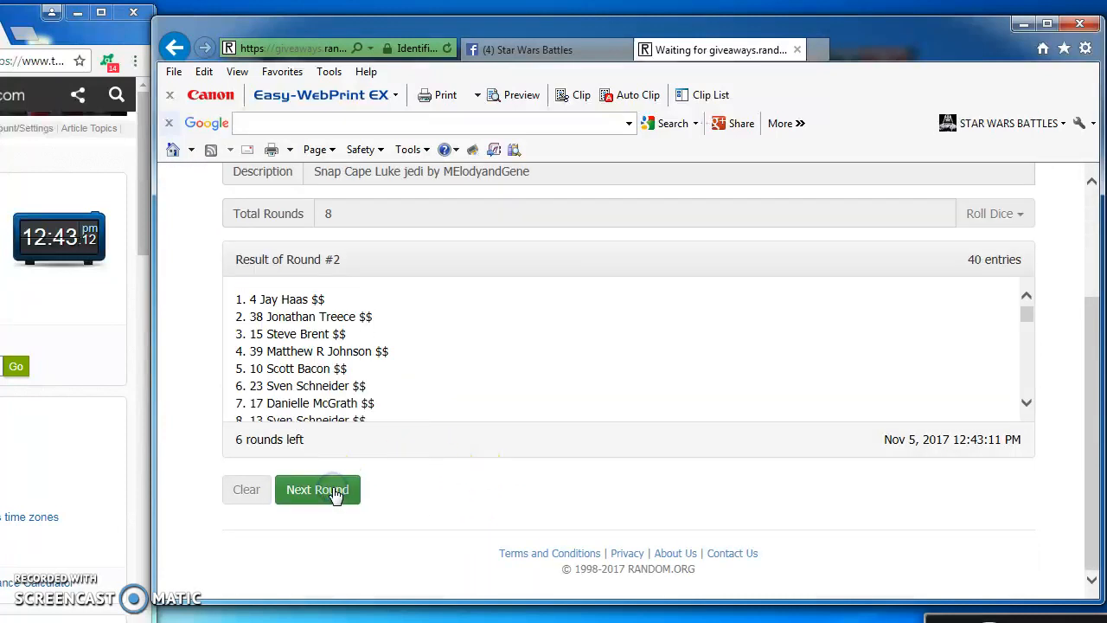
{"action": "left_click", "coordinate": [318, 490]}
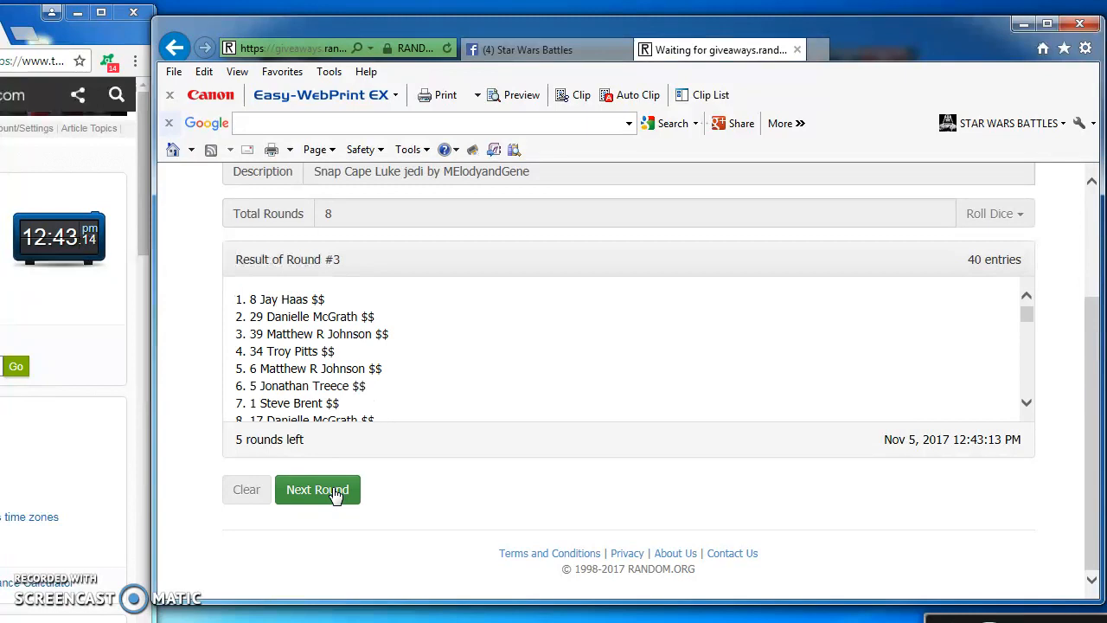
{"action": "left_click", "coordinate": [318, 489]}
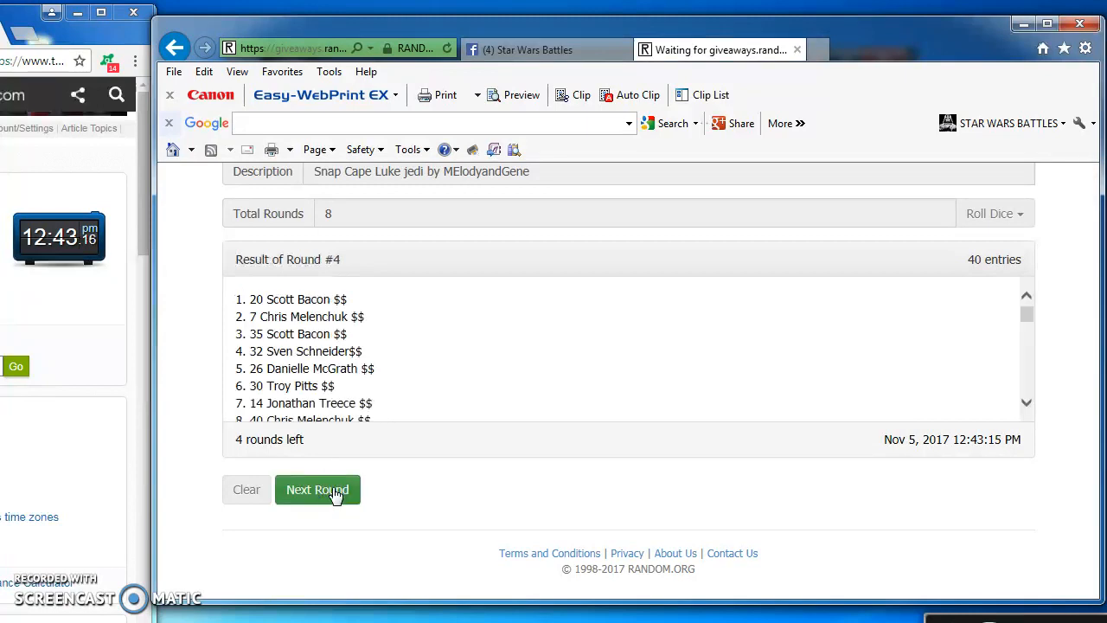
{"action": "left_click", "coordinate": [318, 489]}
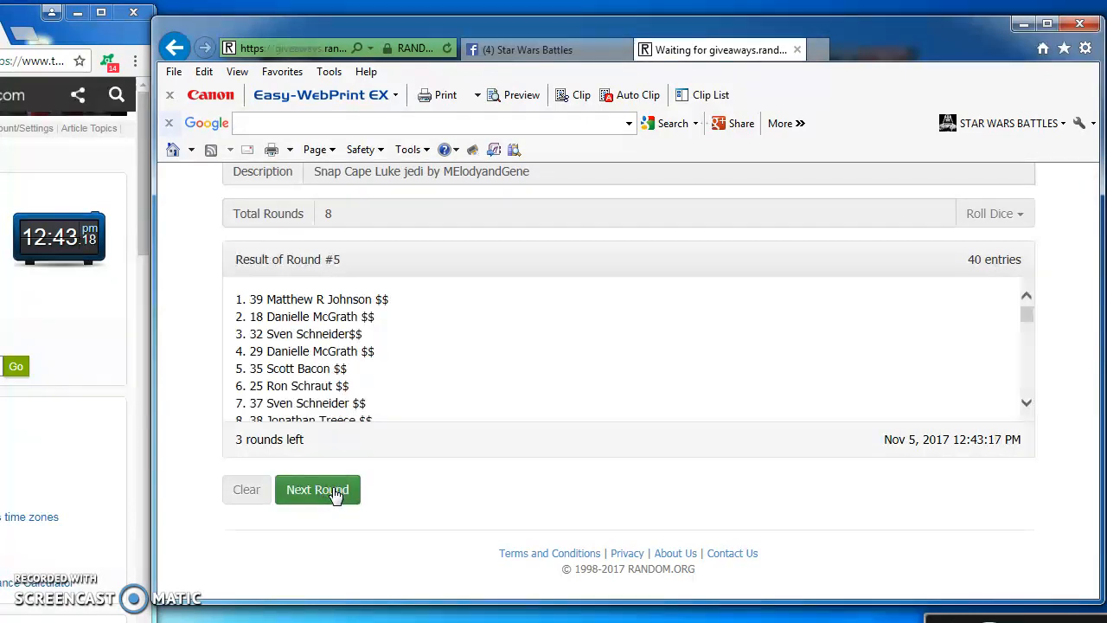
{"action": "left_click", "coordinate": [318, 490]}
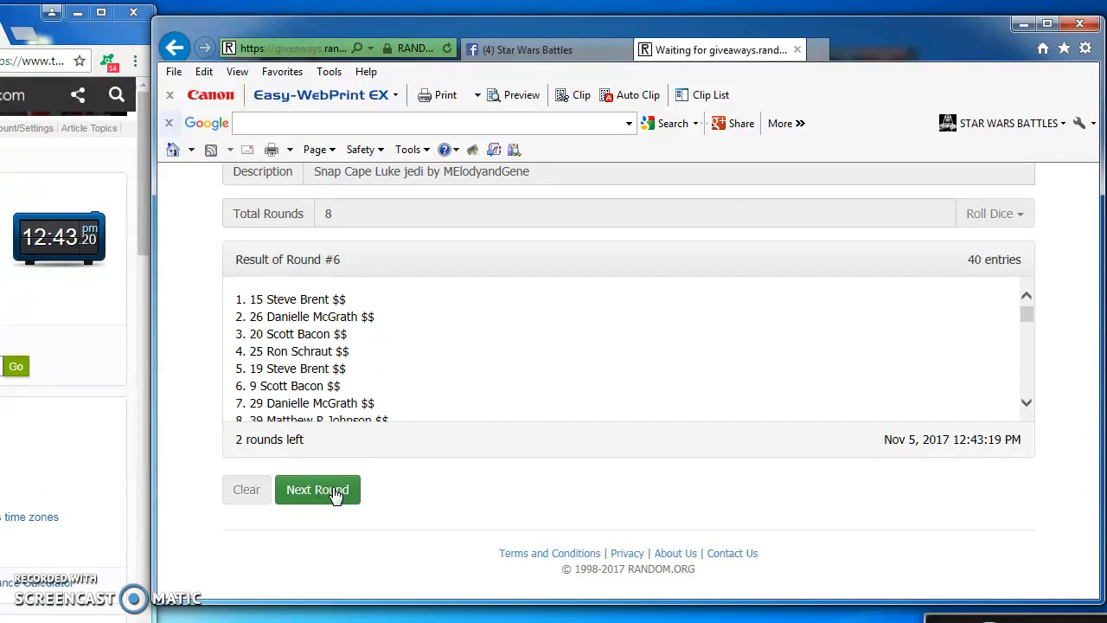
{"action": "left_click", "coordinate": [545, 48]}
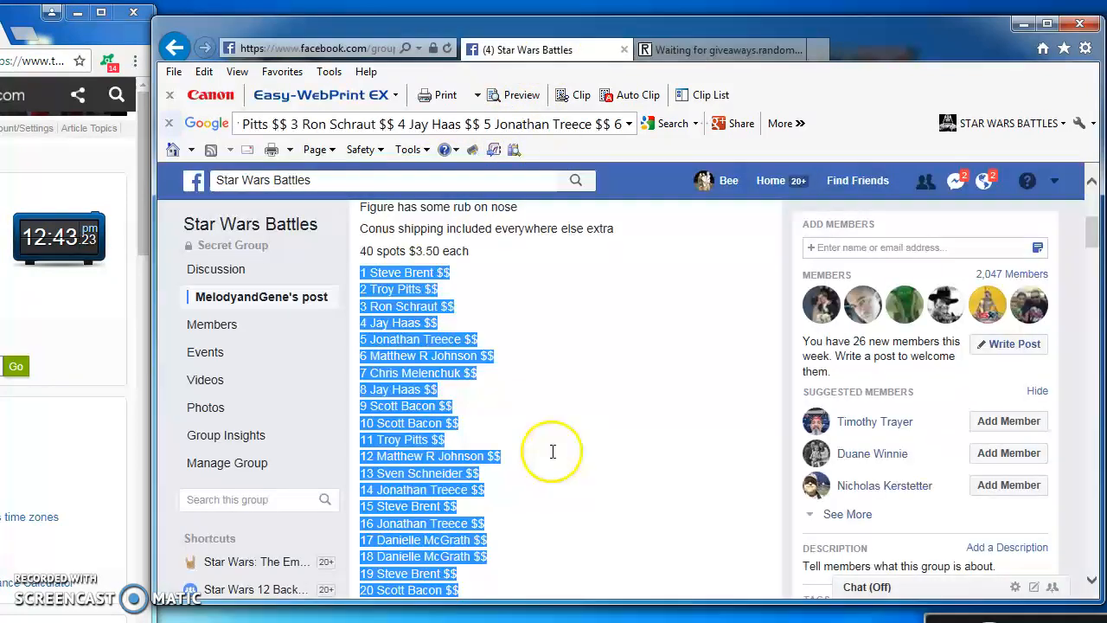
- Write a 'FINAL ROUND good luck' comment in the post's comment box
{"action": "scroll", "scroll_direction": "down", "scroll_amount": 3}
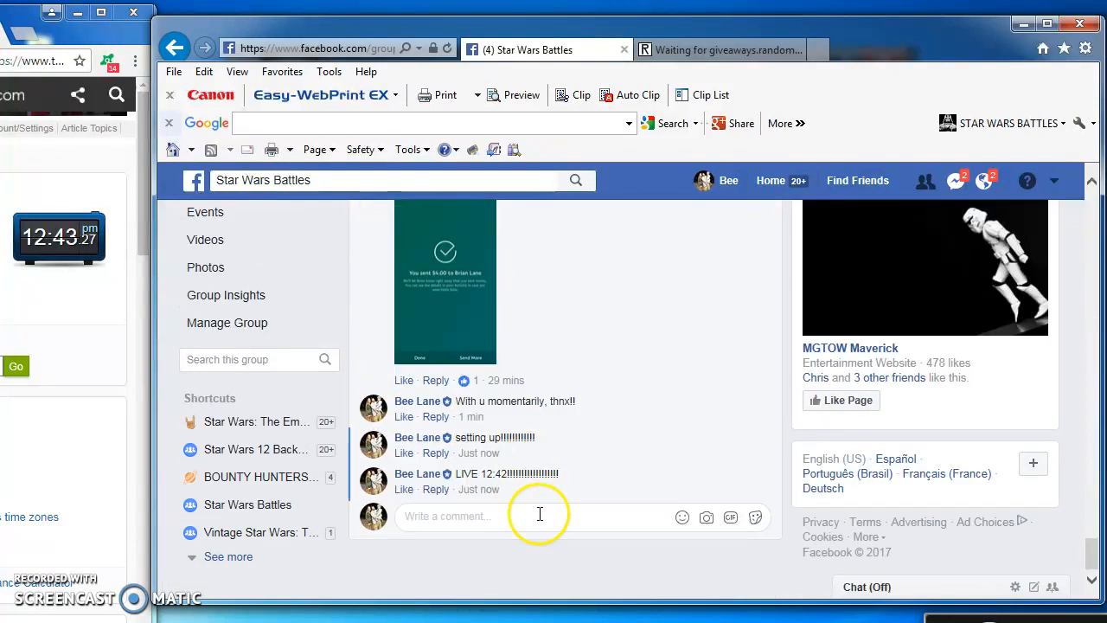
{"action": "type", "text": "Fl"}
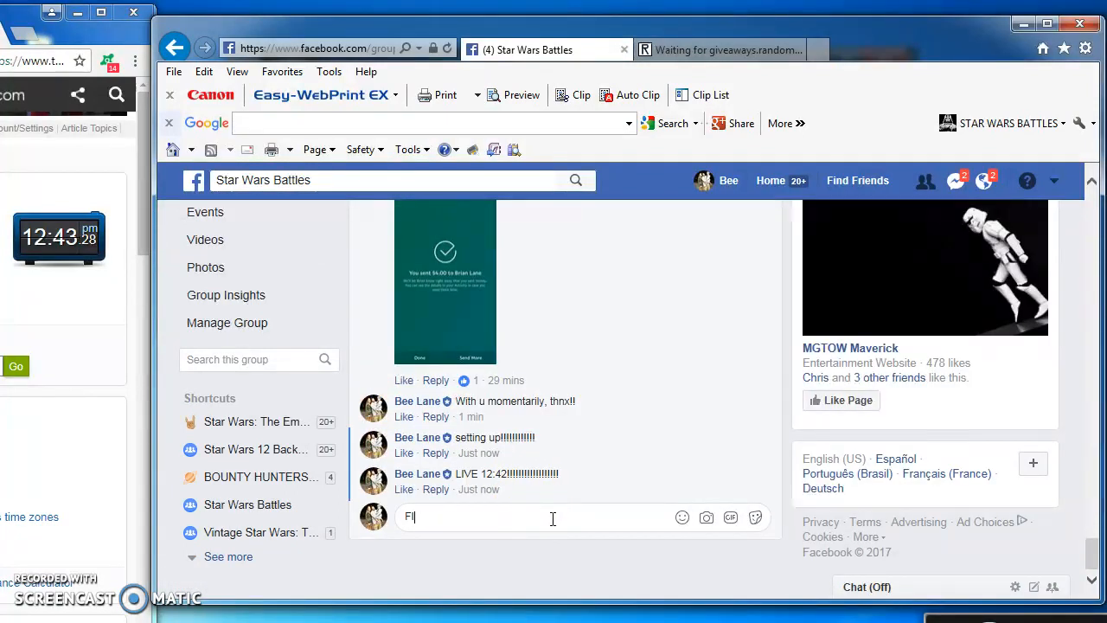
{"action": "type", "text": "INAL ROUND go"}
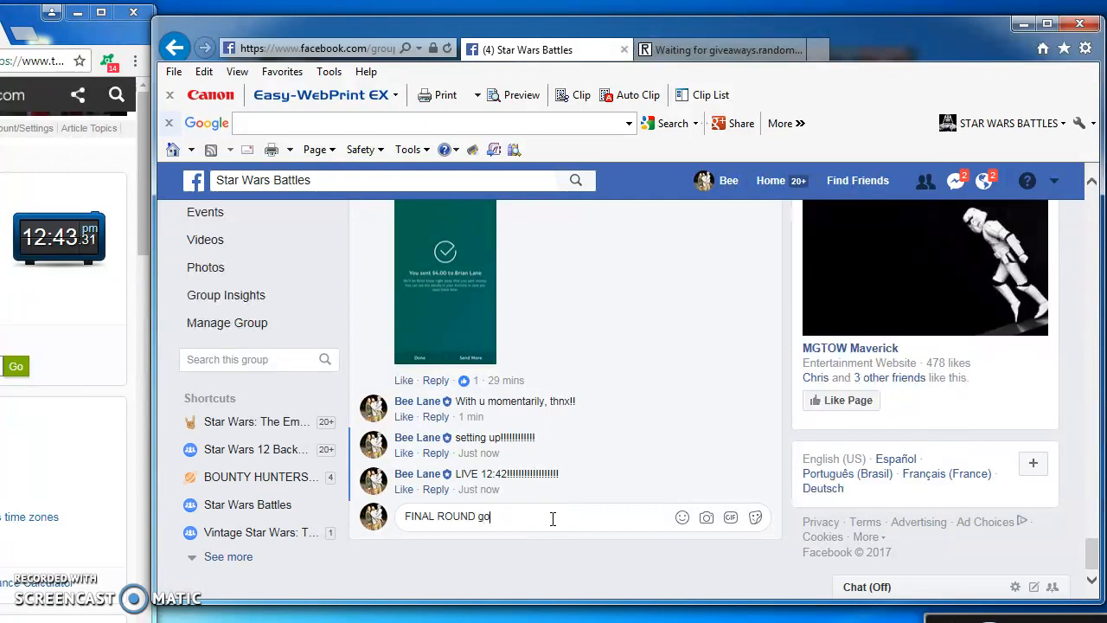
{"action": "type", "text": "od luck"}
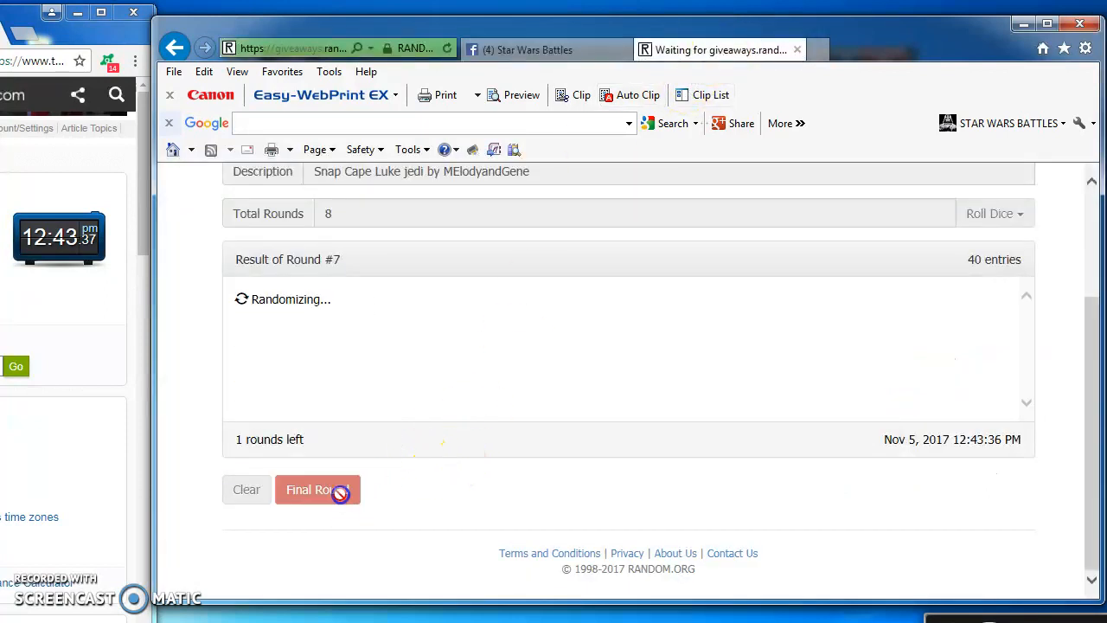
- Run the final round to get the ranked list of 8 rounds, then return to Facebook
{"action": "left_click", "coordinate": [312, 489]}
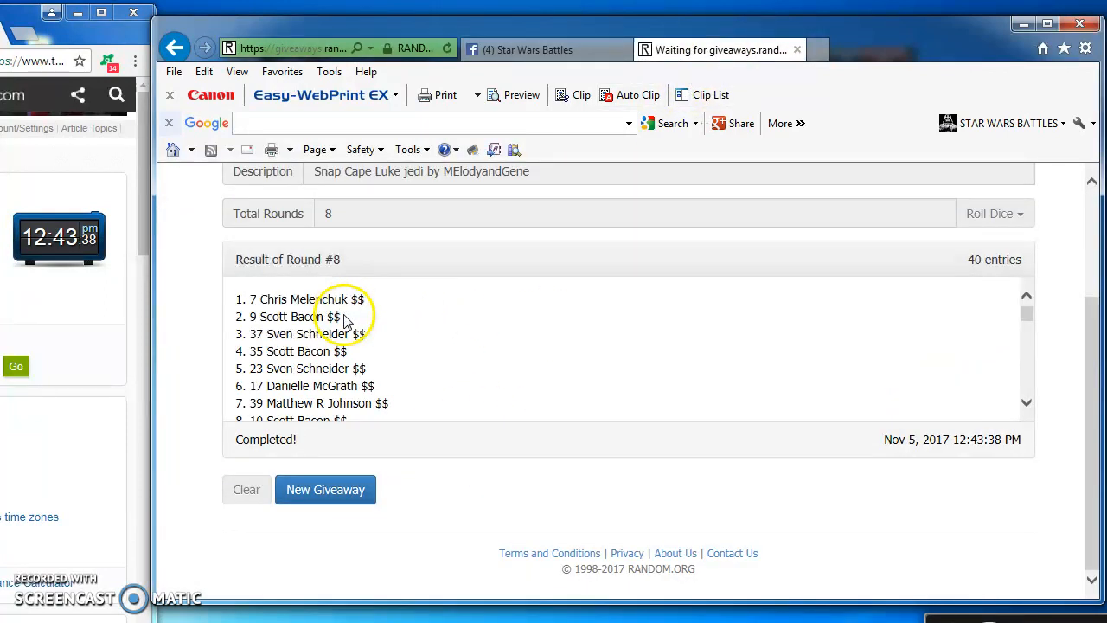
{"action": "scroll", "scroll_direction": "down", "scroll_amount": 3}
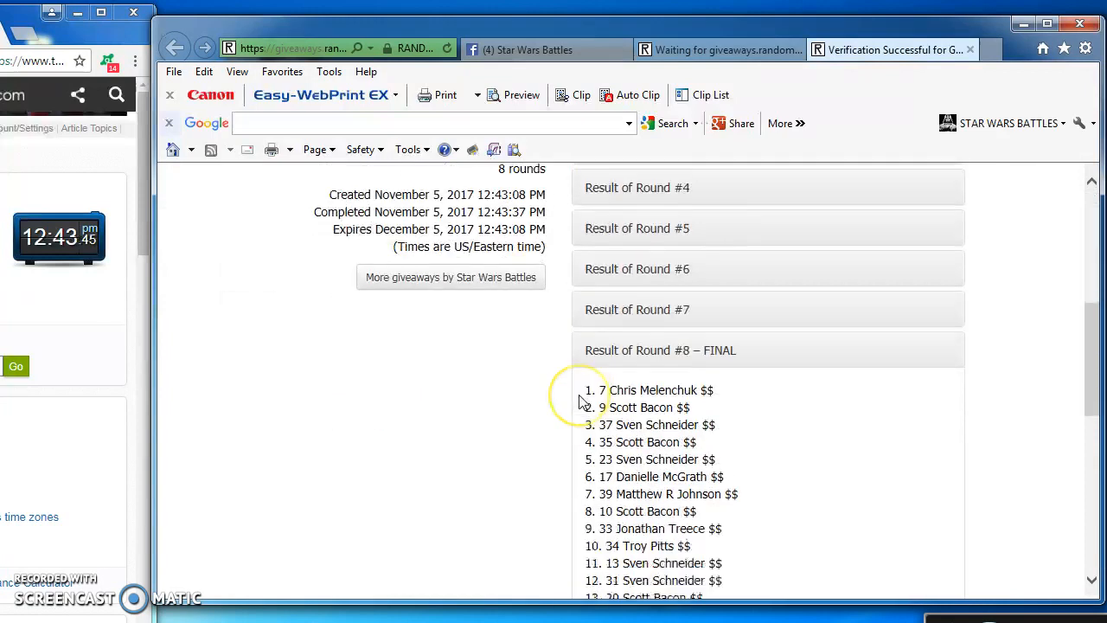
{"action": "left_click", "coordinate": [547, 49]}
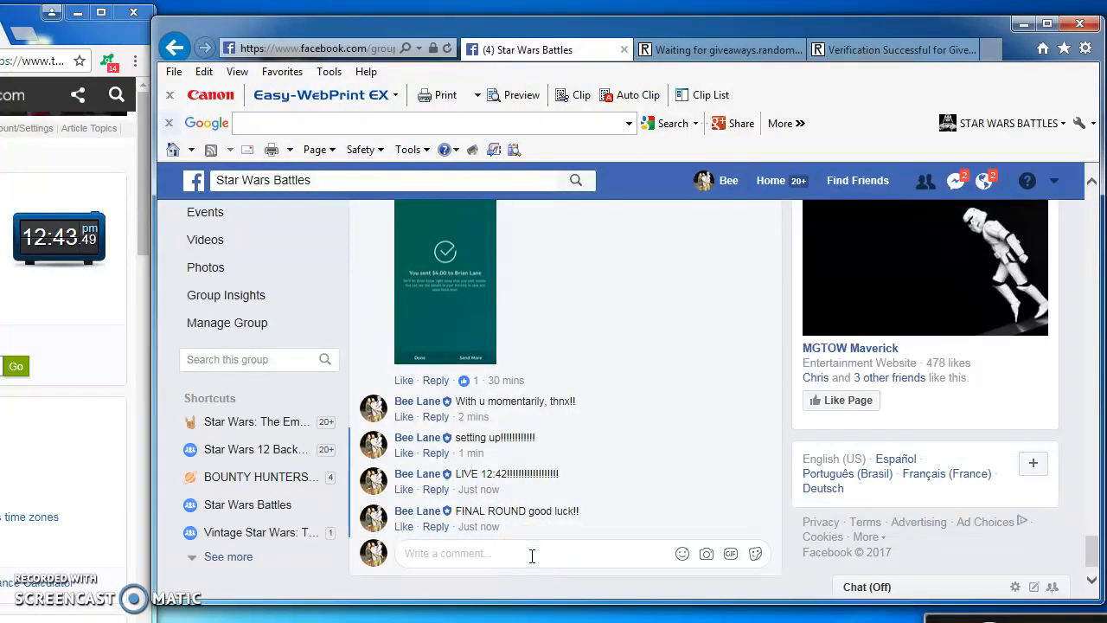
- Comment 'DONE 12:43' on the thread and reopen the Verification Successful results
{"action": "type", "text": "DONE 12:"}
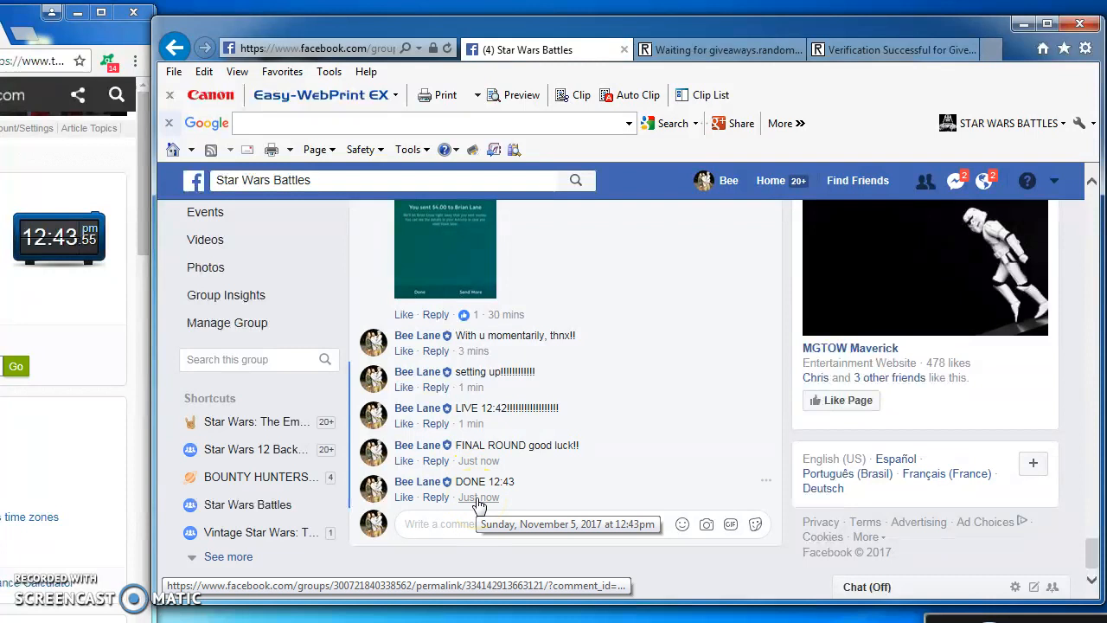
{"action": "left_click", "coordinate": [891, 48]}
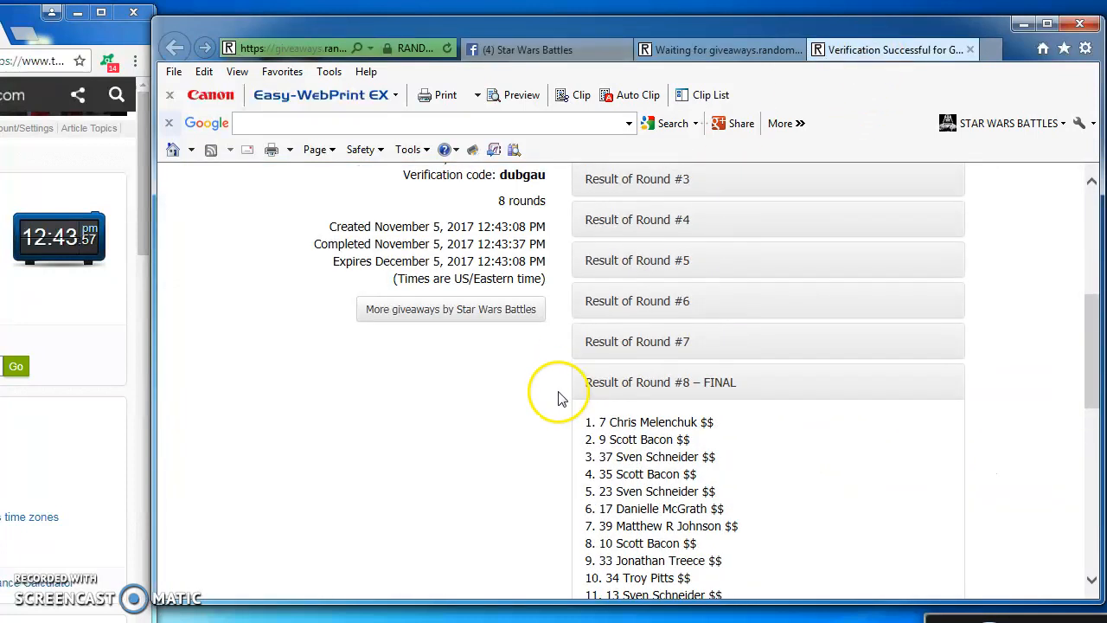
{"action": "mouse_move", "coordinate": [561, 398]}
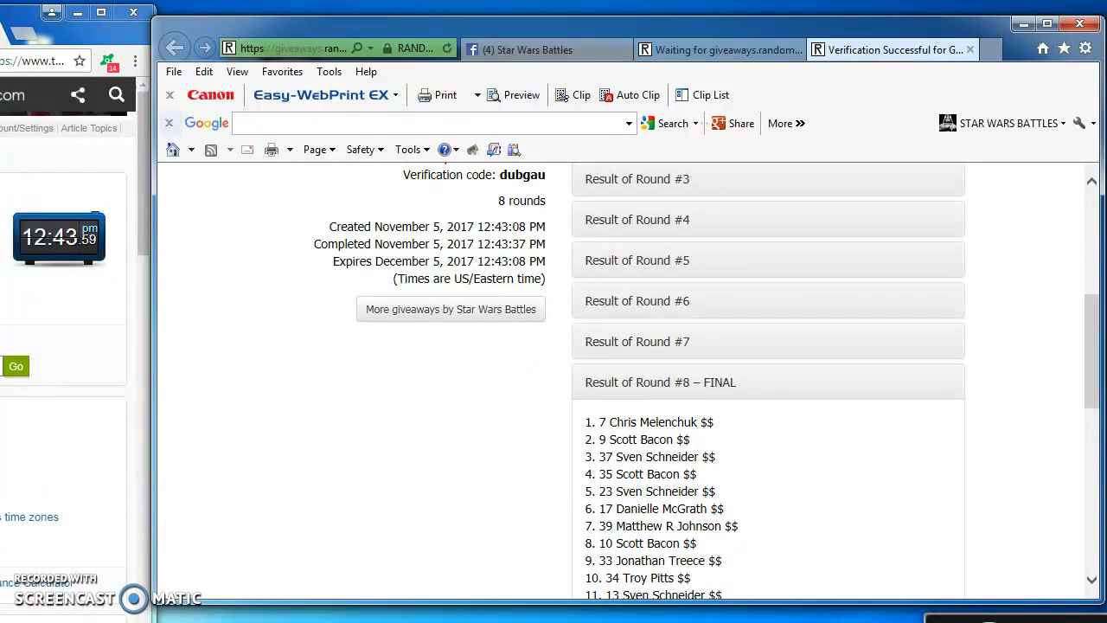